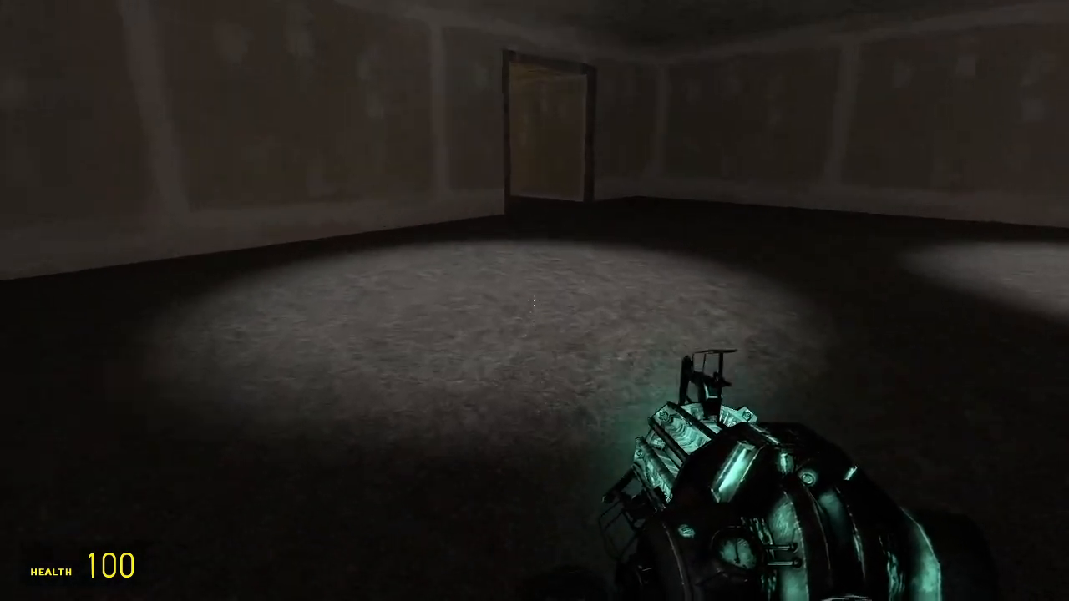
mouse_move(534, 301)
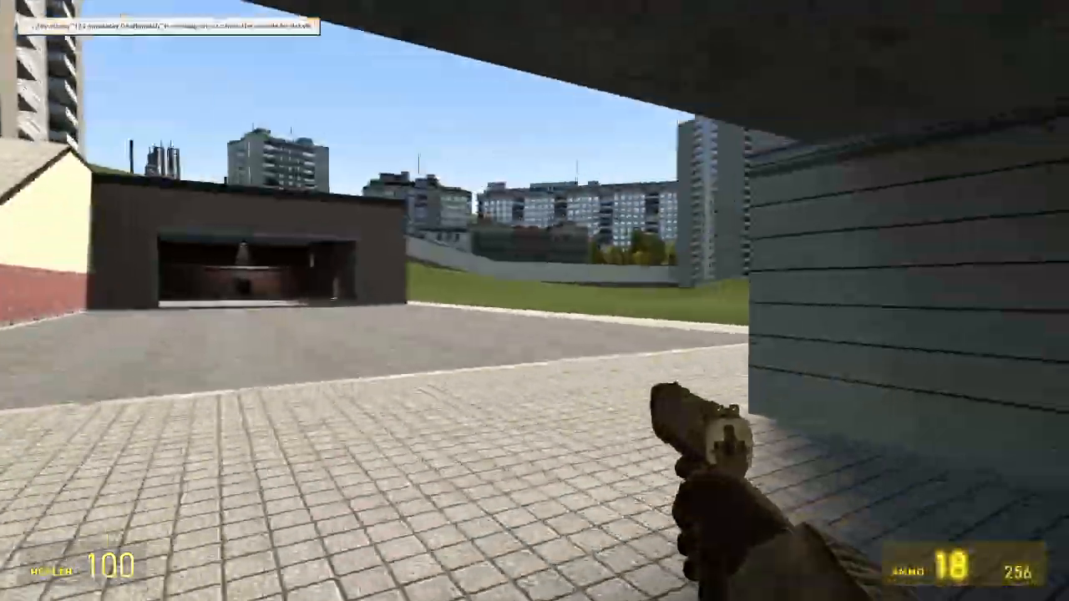
mouse_move(535, 301)
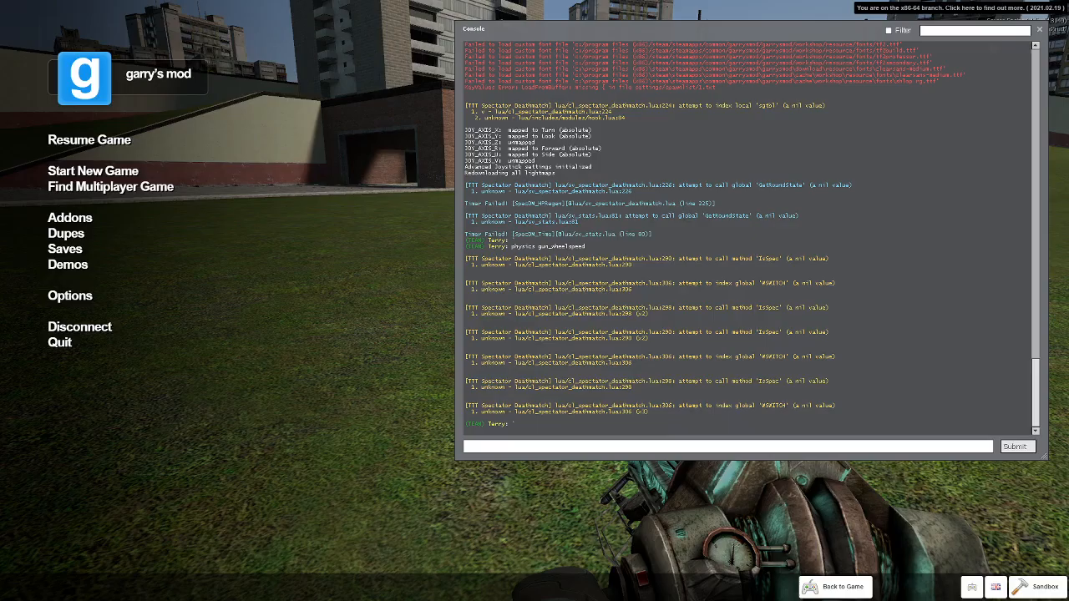
Attempt the physgun wheel-speed command in chat, then bring the console back up
left_click(836, 588)
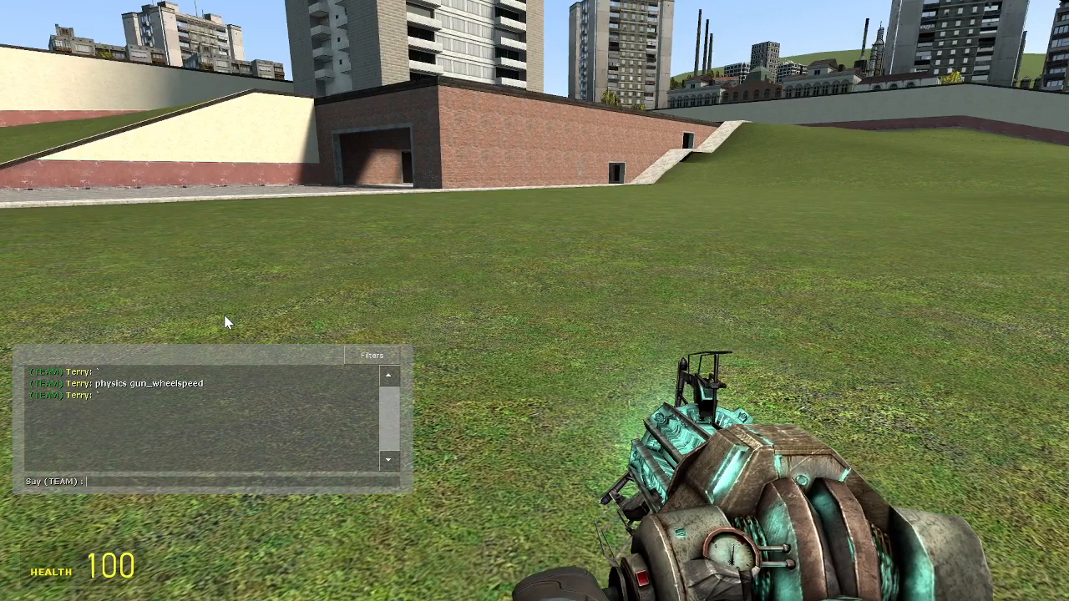
type("p")
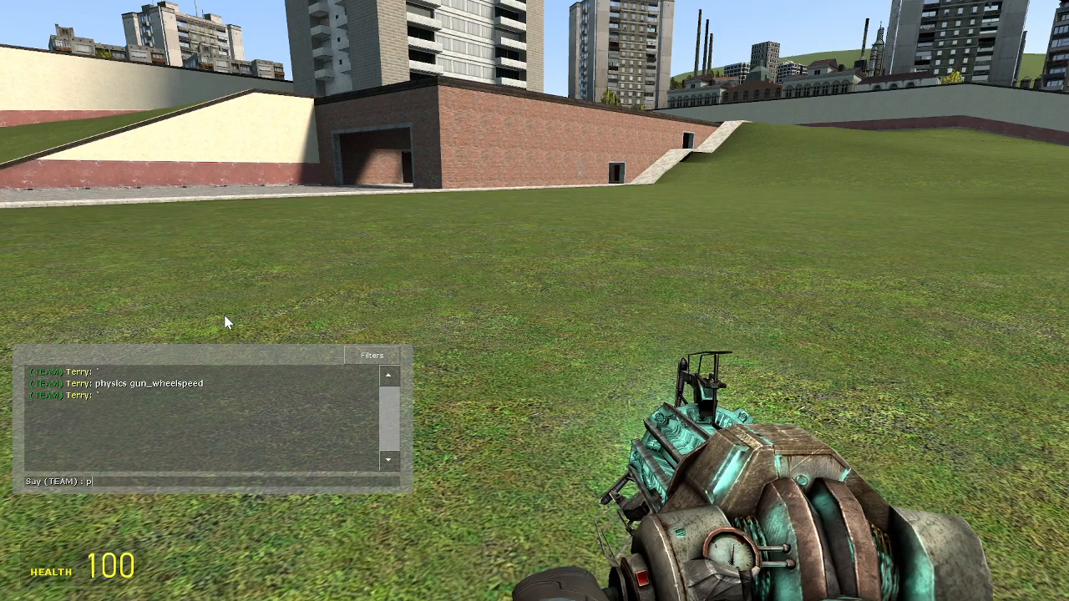
type("hysgun_wheel")
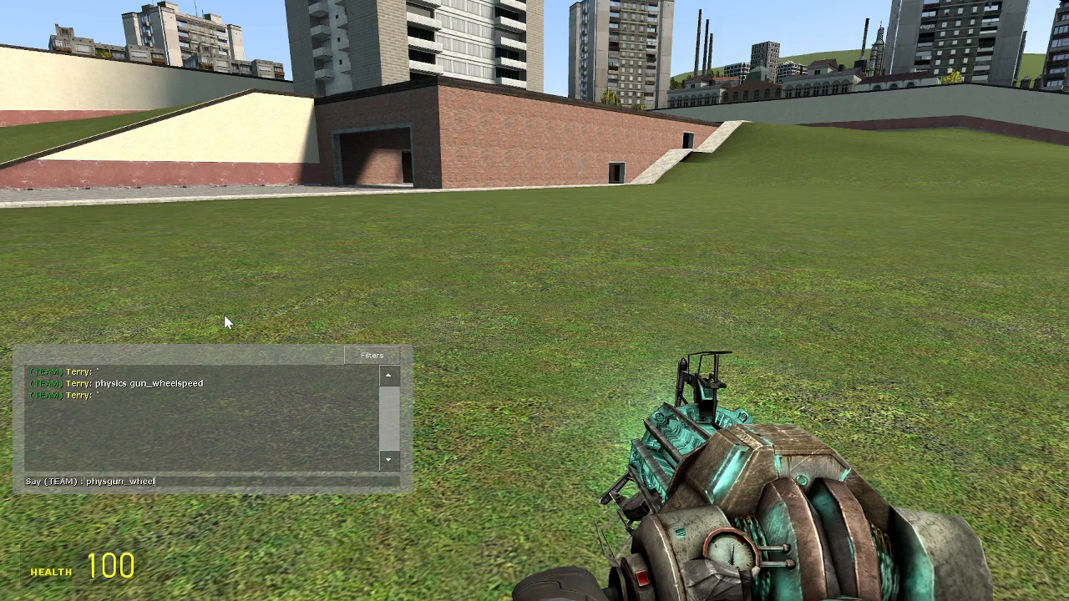
type("speed")
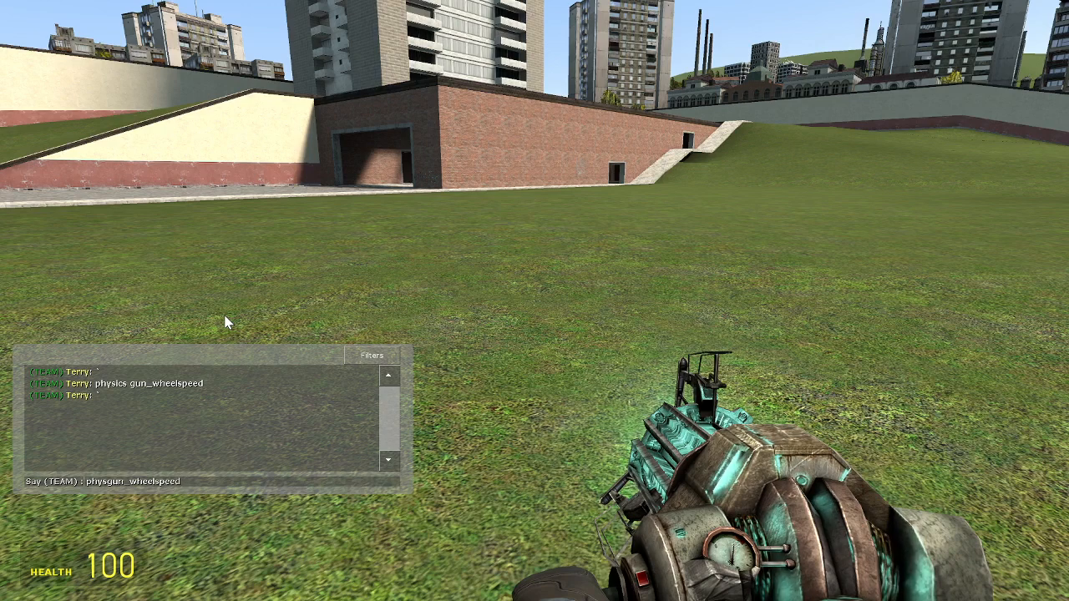
type("999999")
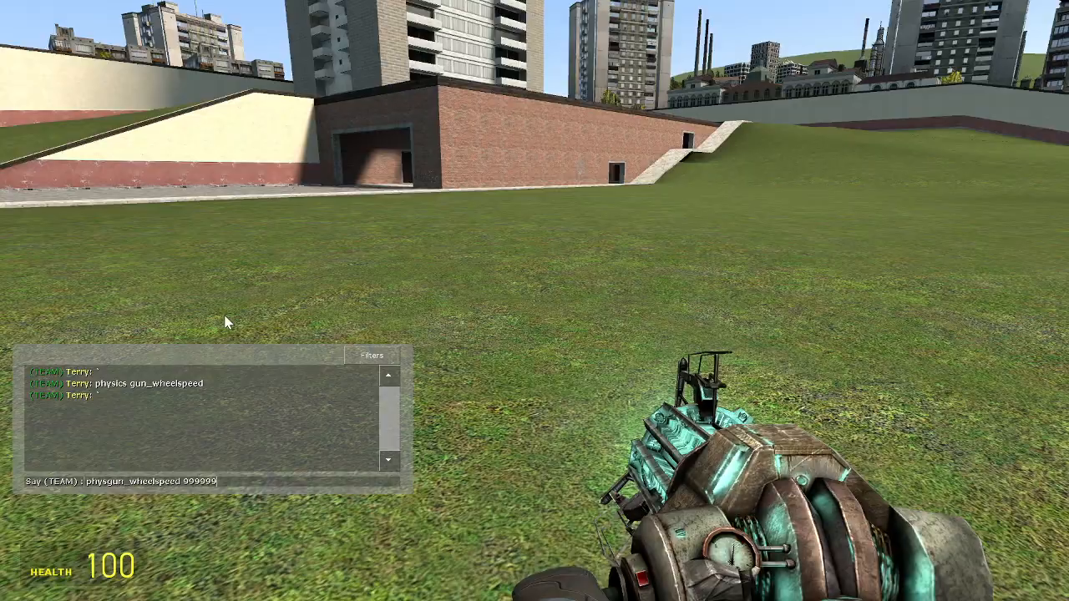
key("enter")
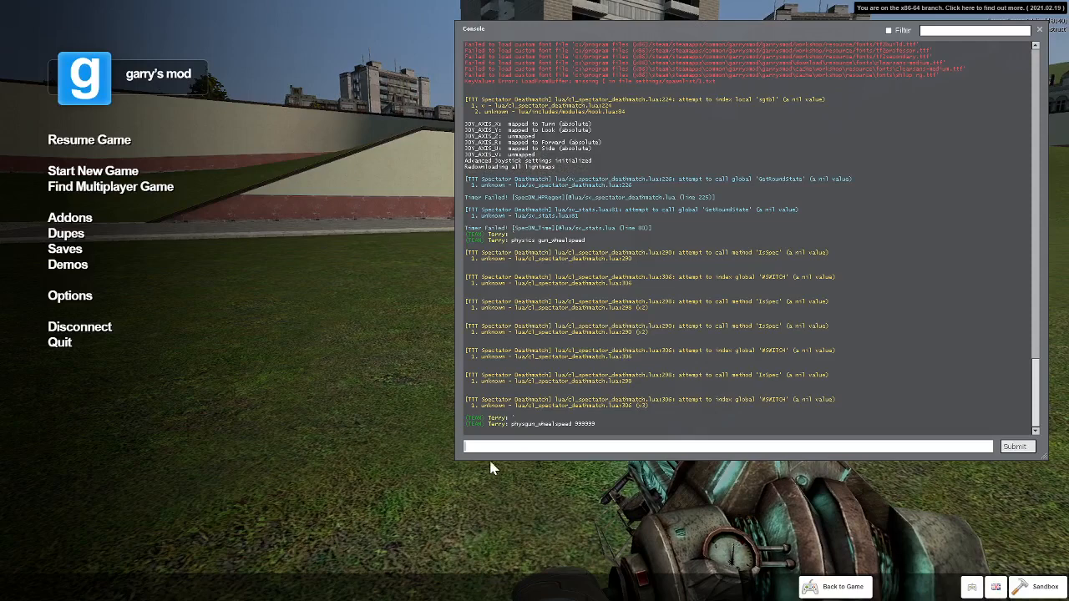
type("physgun_wheelspeed")
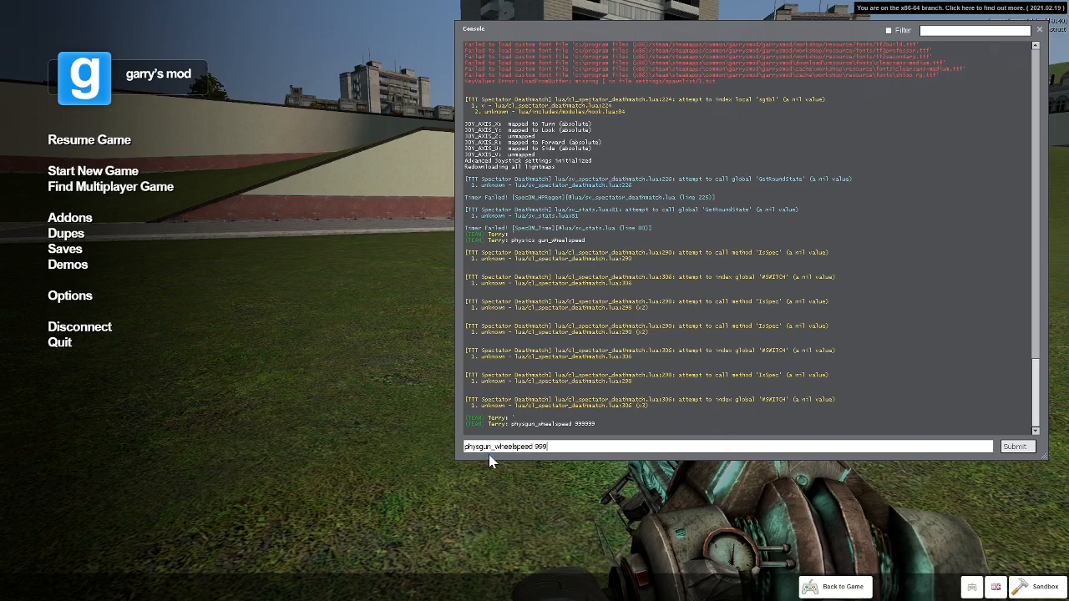
type("99999999999999999999")
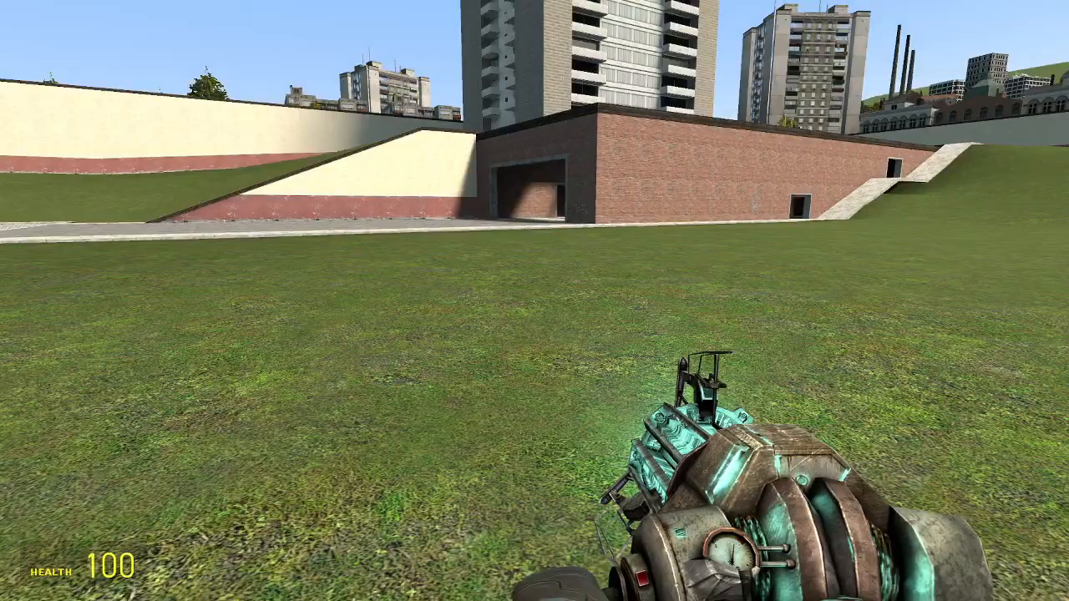
Browse the spawnable props list briefly before restarting into a fresh Sandbox game
key("q")
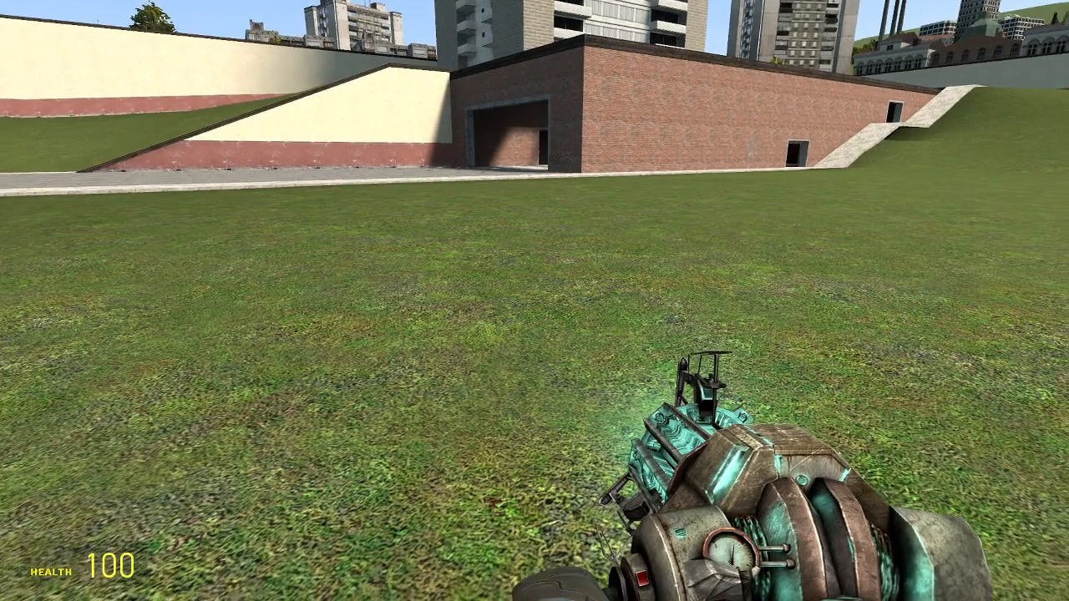
key("q")
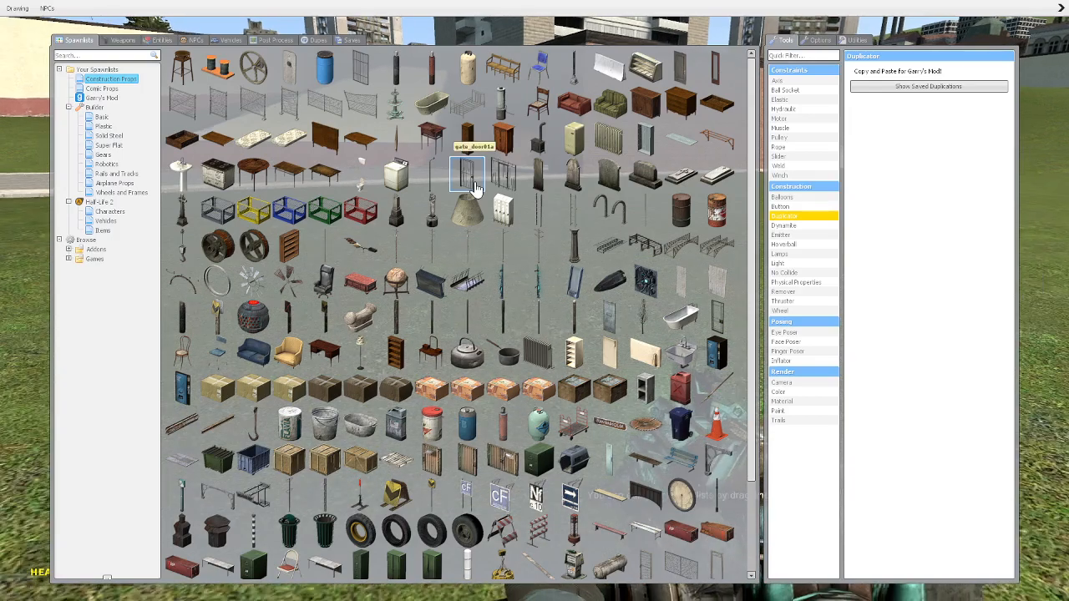
mouse_move(218, 100)
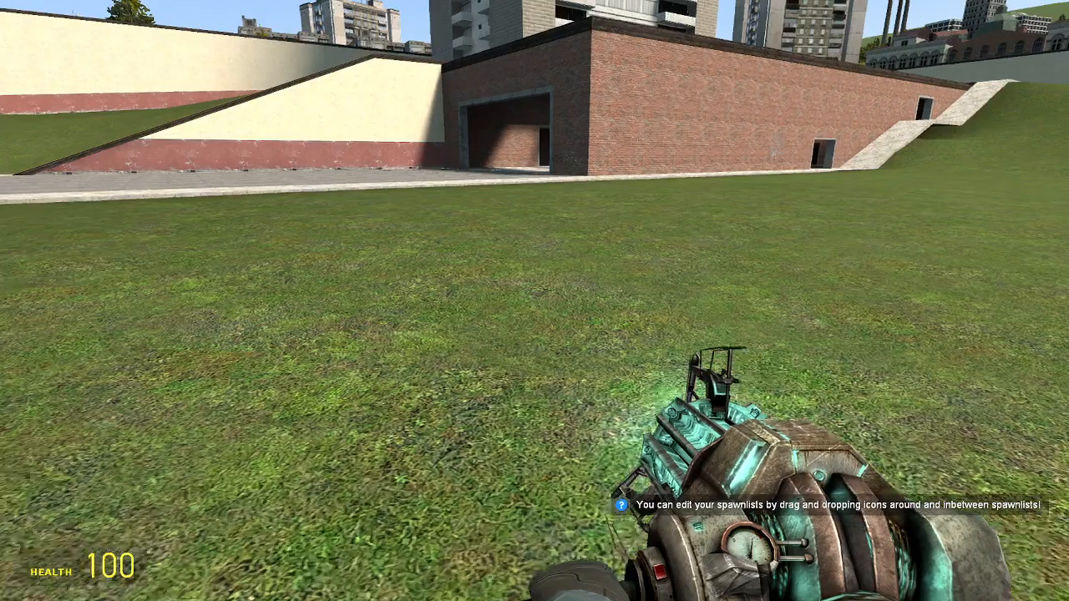
key("q")
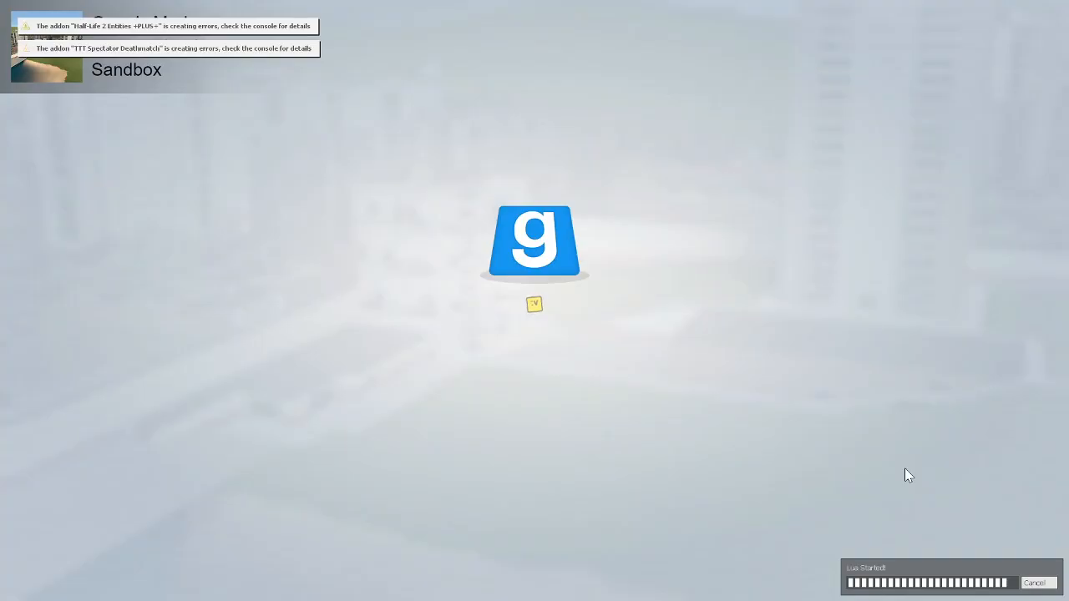
mouse_move(900, 477)
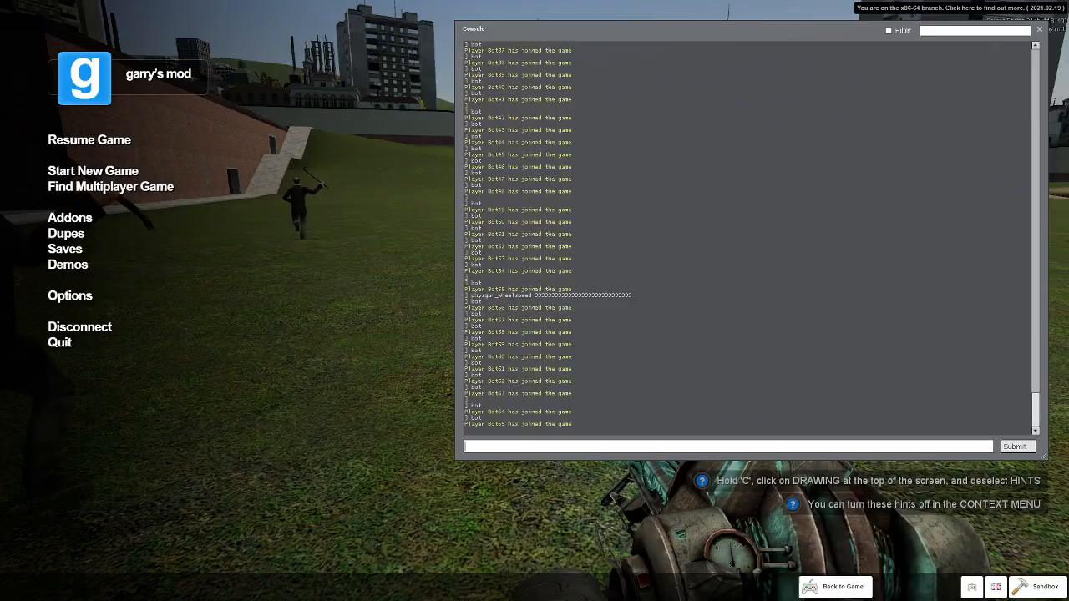
Disconnect from the bot-filled game back to the main menu
left_click(842, 587)
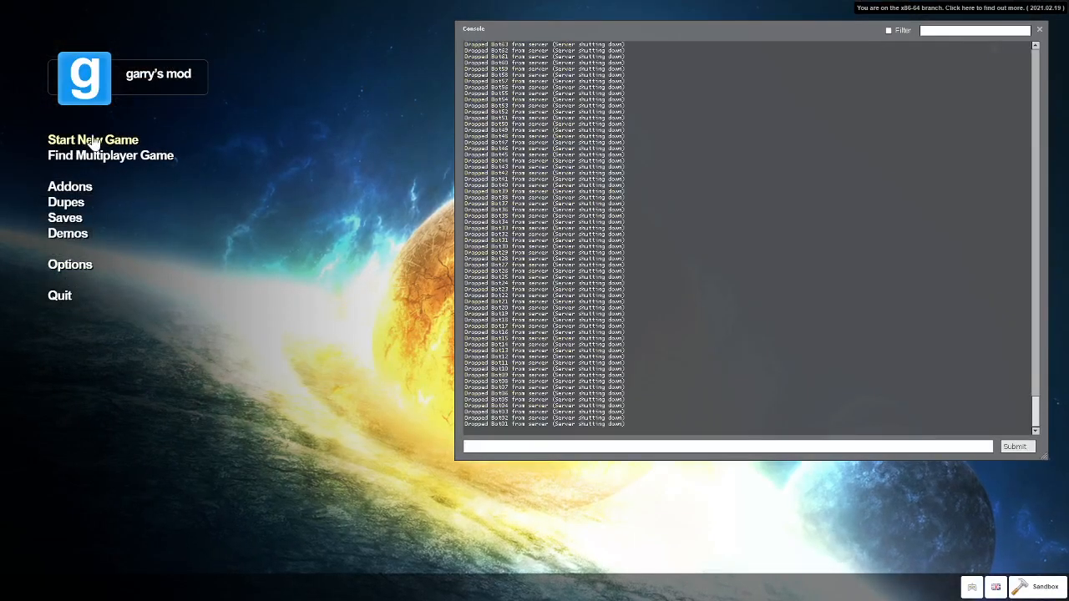
Start a new Sandbox game on gm_construct with a multi-player slot count
left_click(111, 155)
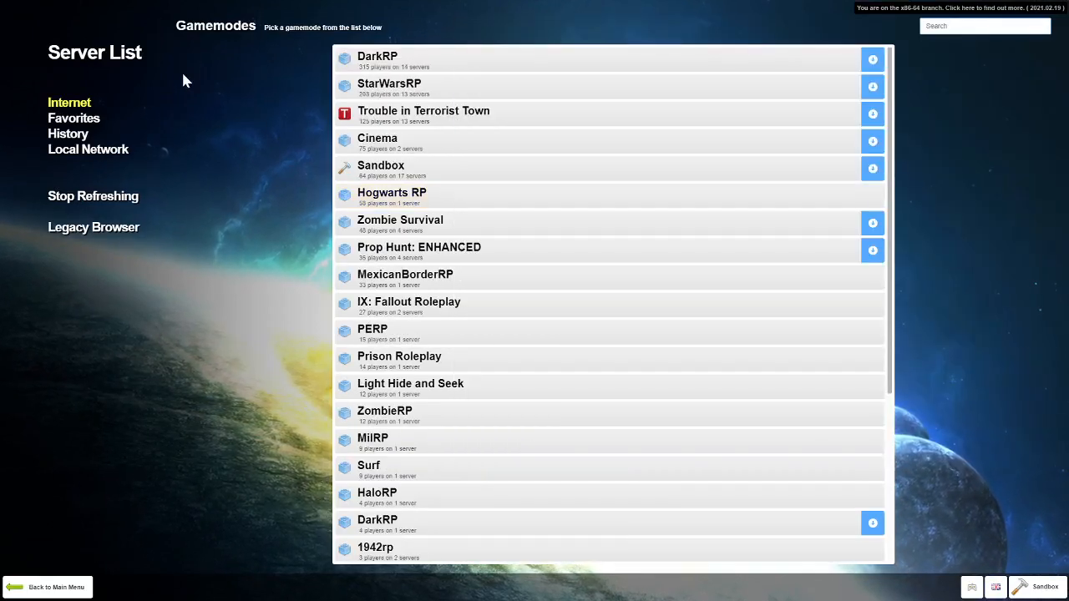
left_click(57, 588)
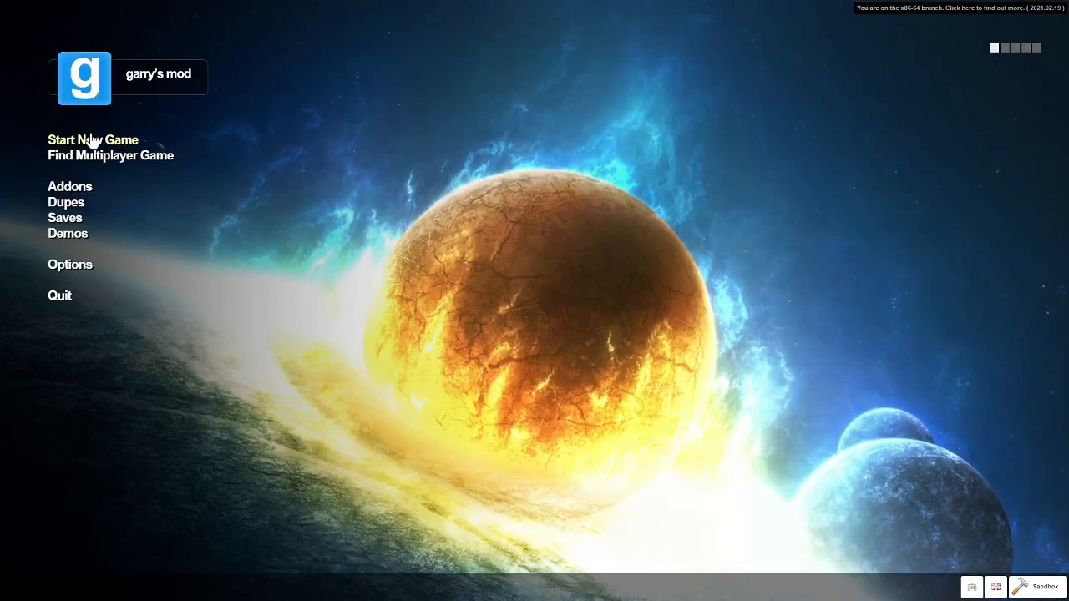
left_click(92, 141)
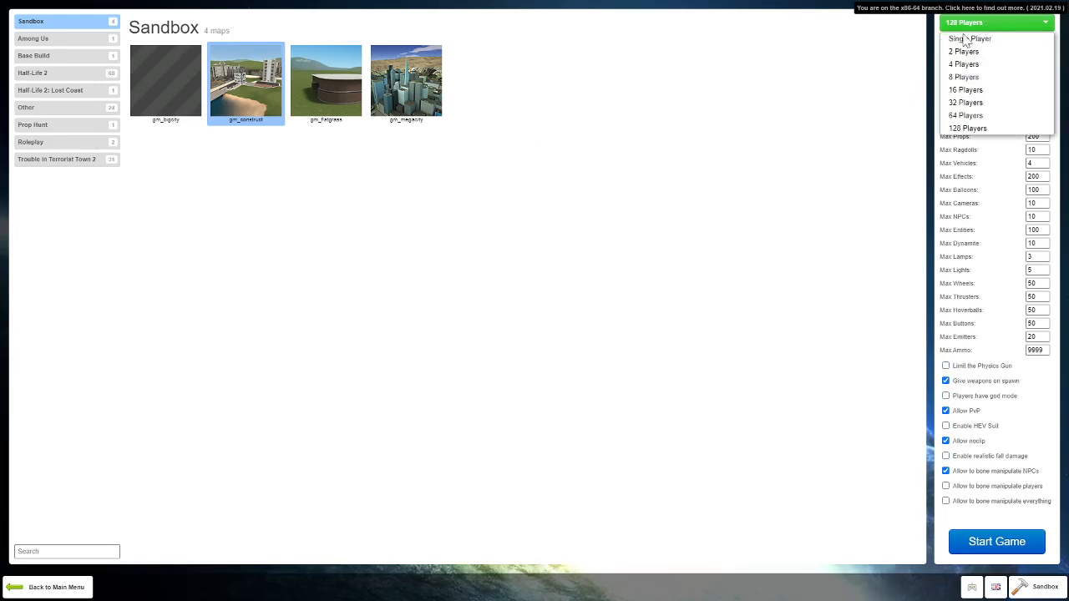
left_click(966, 116)
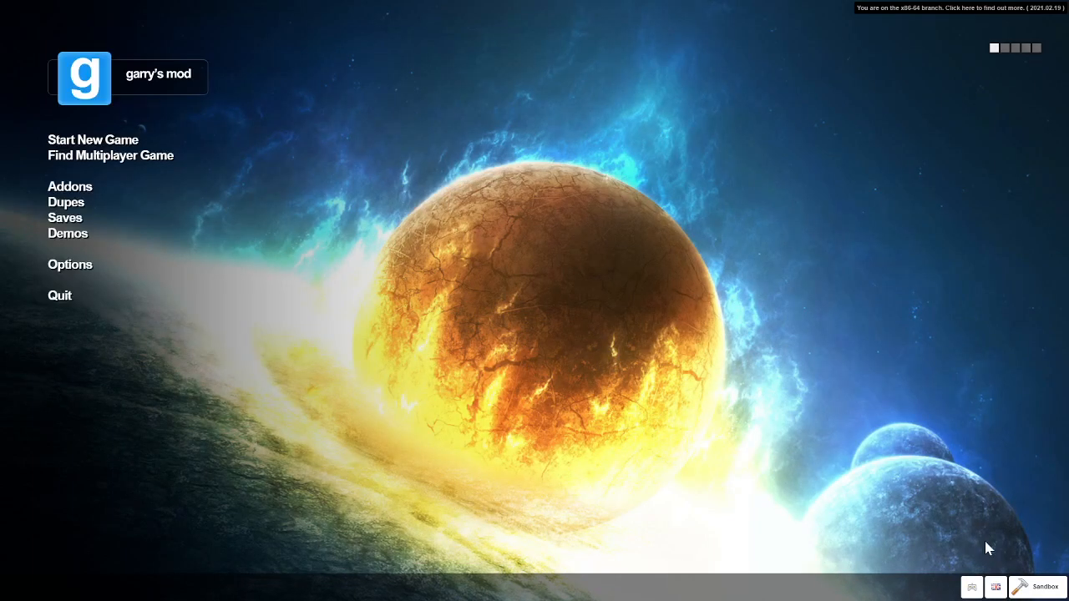
left_click(110, 156)
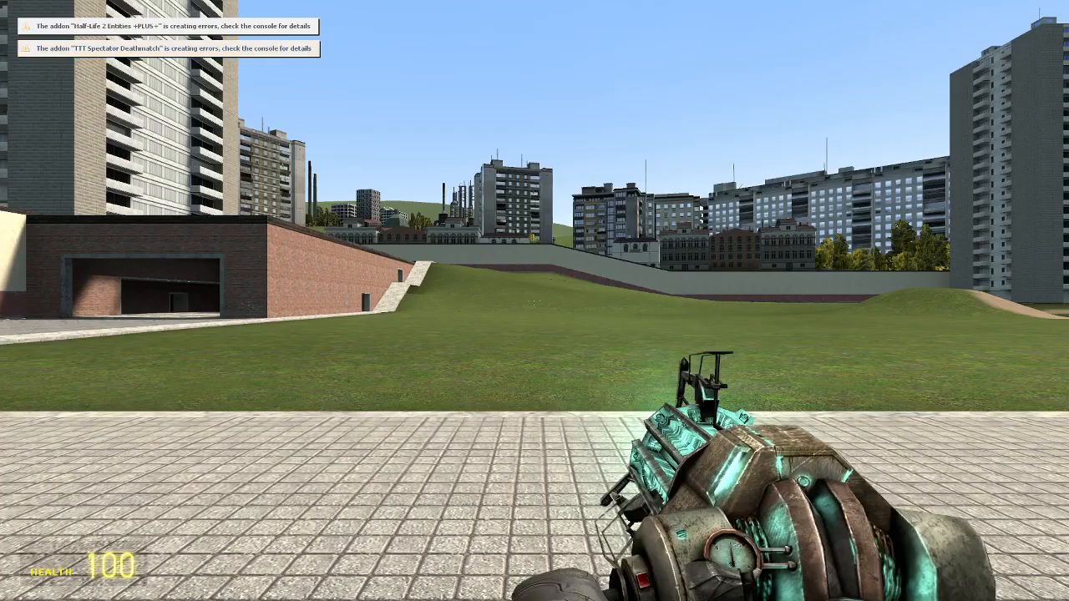
Bring up the game menu with the developer console over it
key("q")
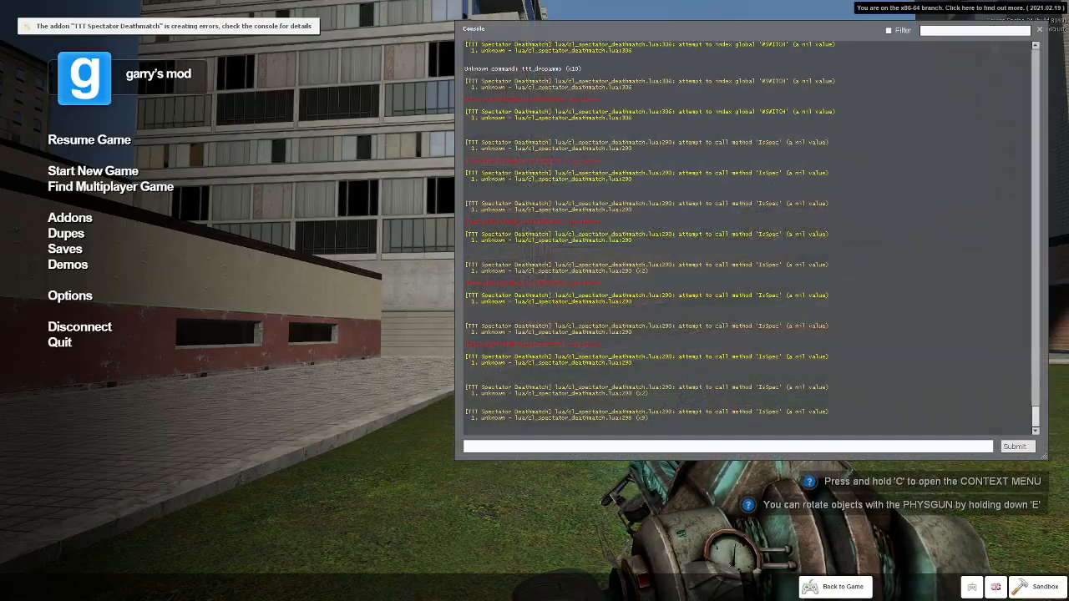
Run the bot command to add bot players to the new game
type("b")
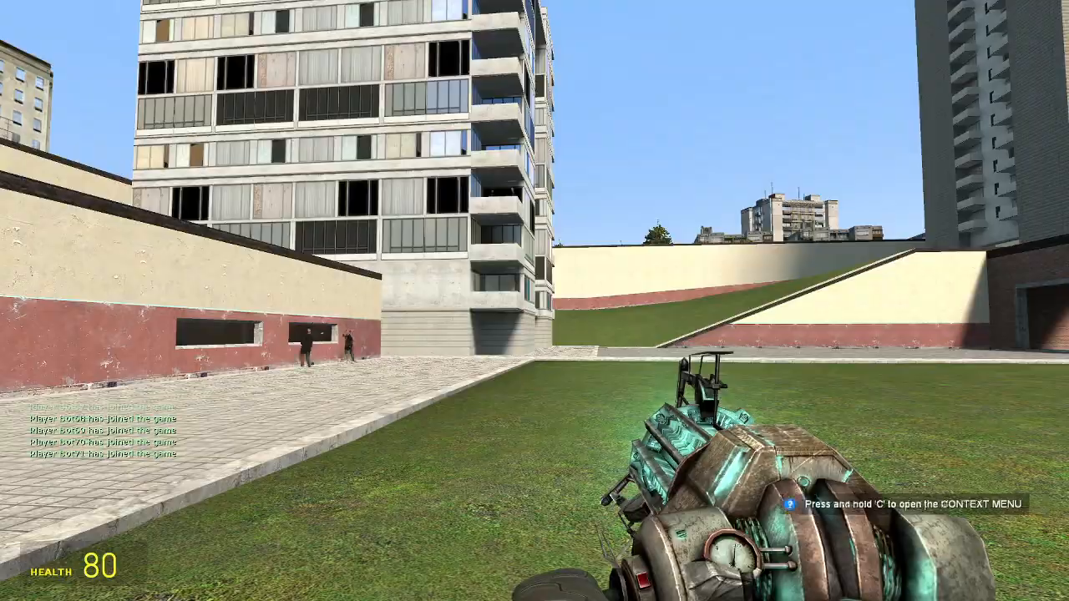
Grab a spawned prop with the physgun, then show the spawnable props list
key("q")
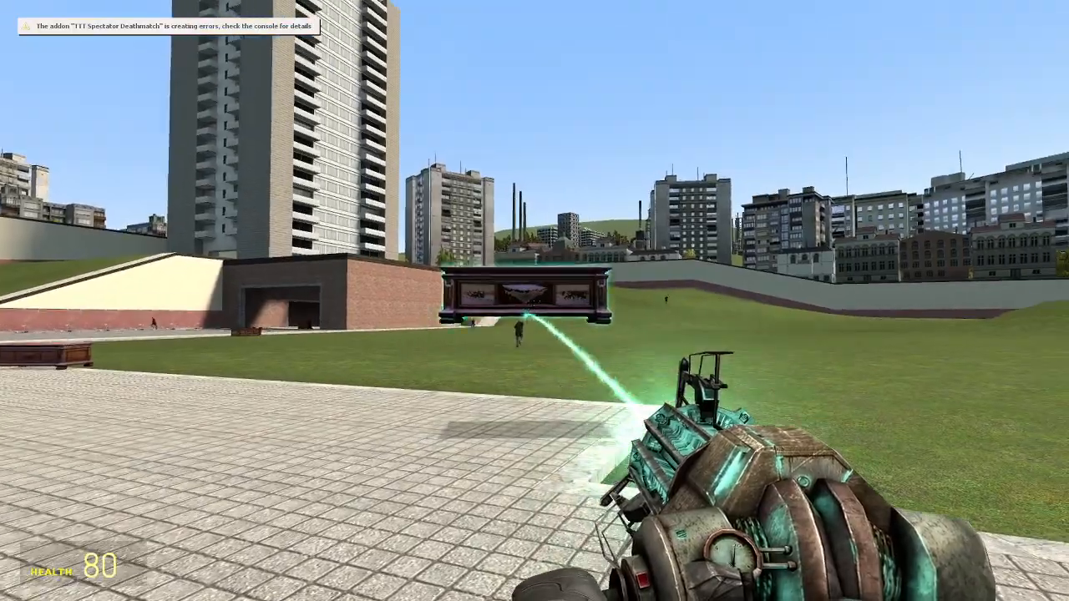
key("q")
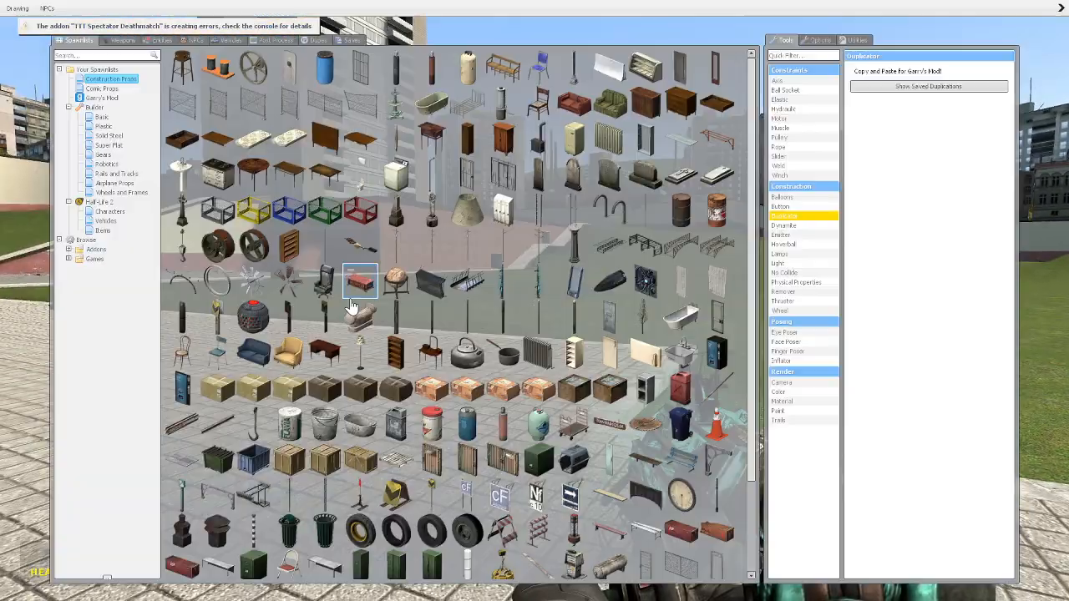
Leave the props list and bring up the main game menu over the map
key("q")
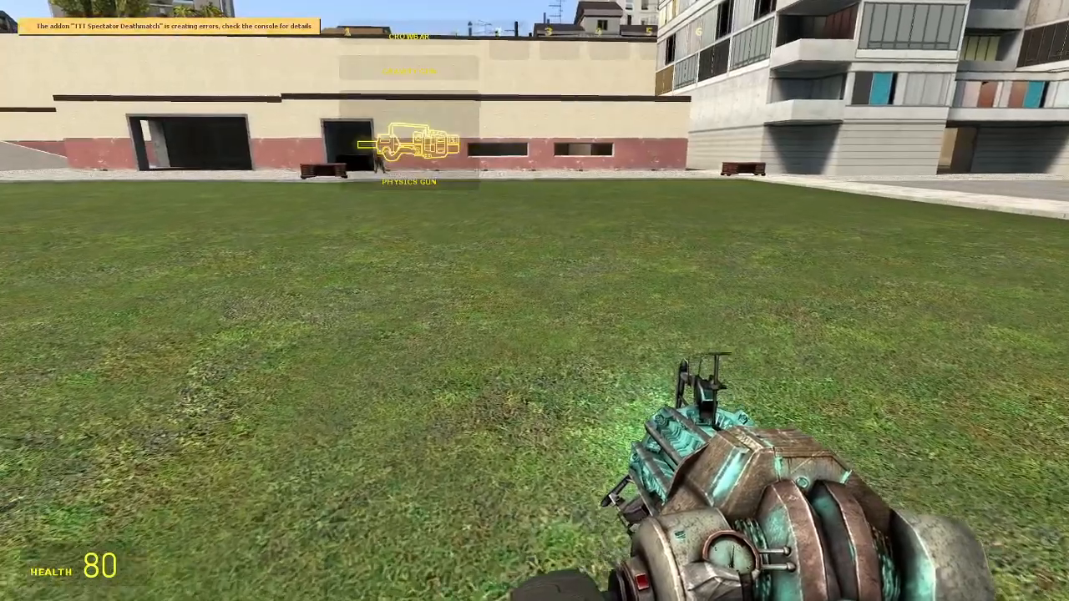
key("Escape")
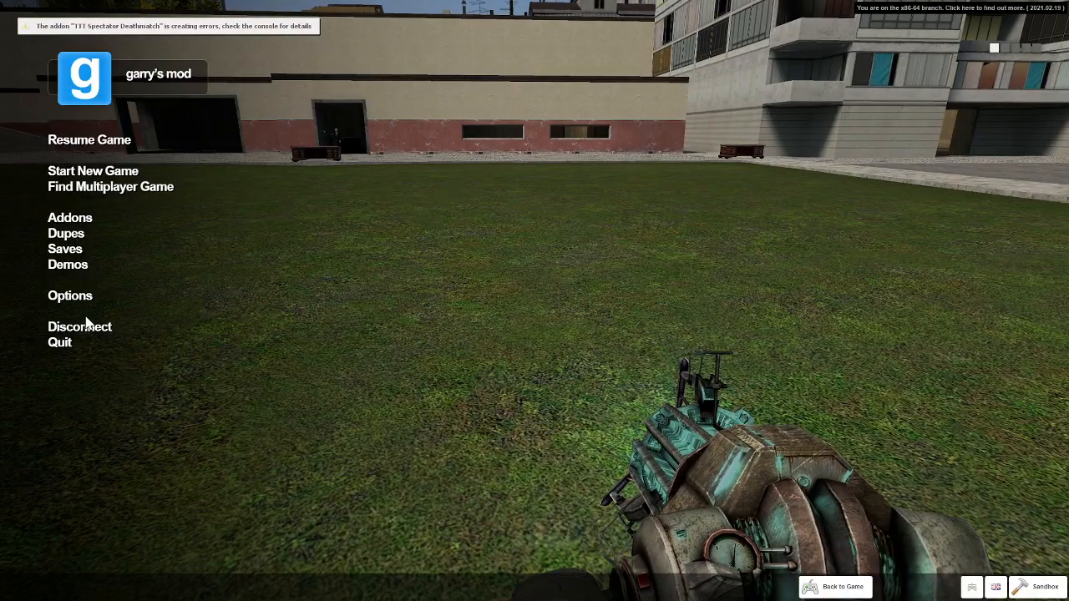